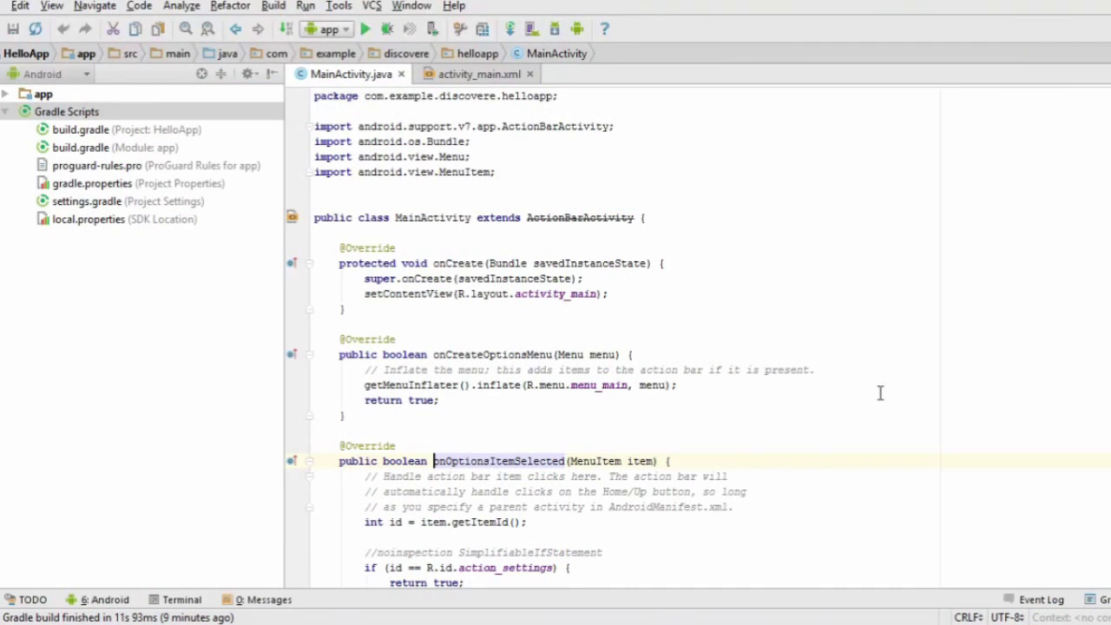
mouse_move(715, 187)
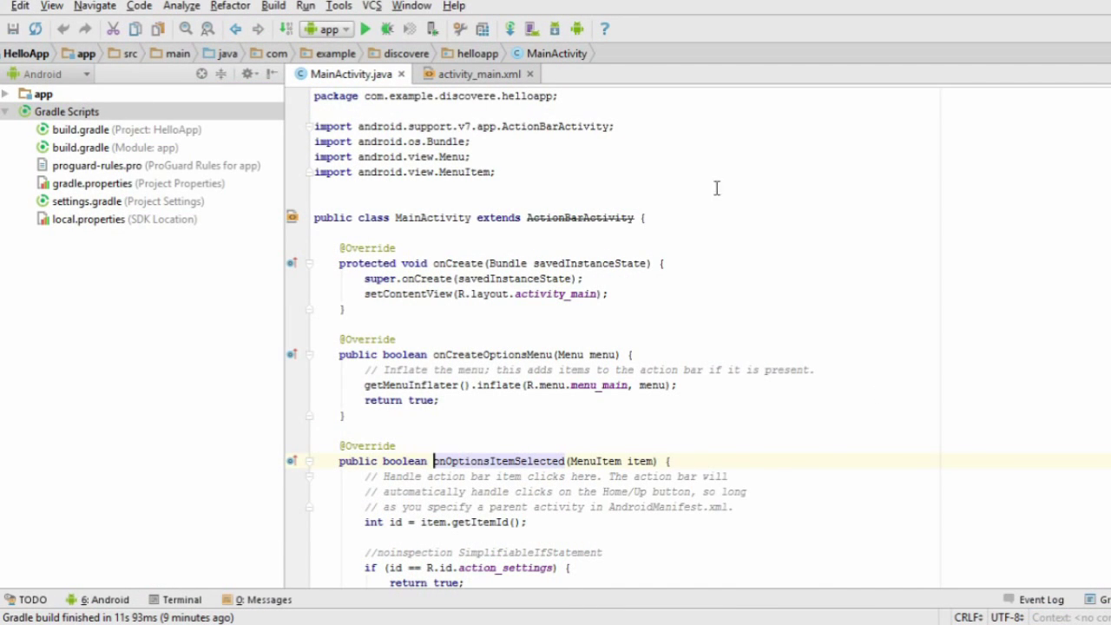
mouse_move(745, 305)
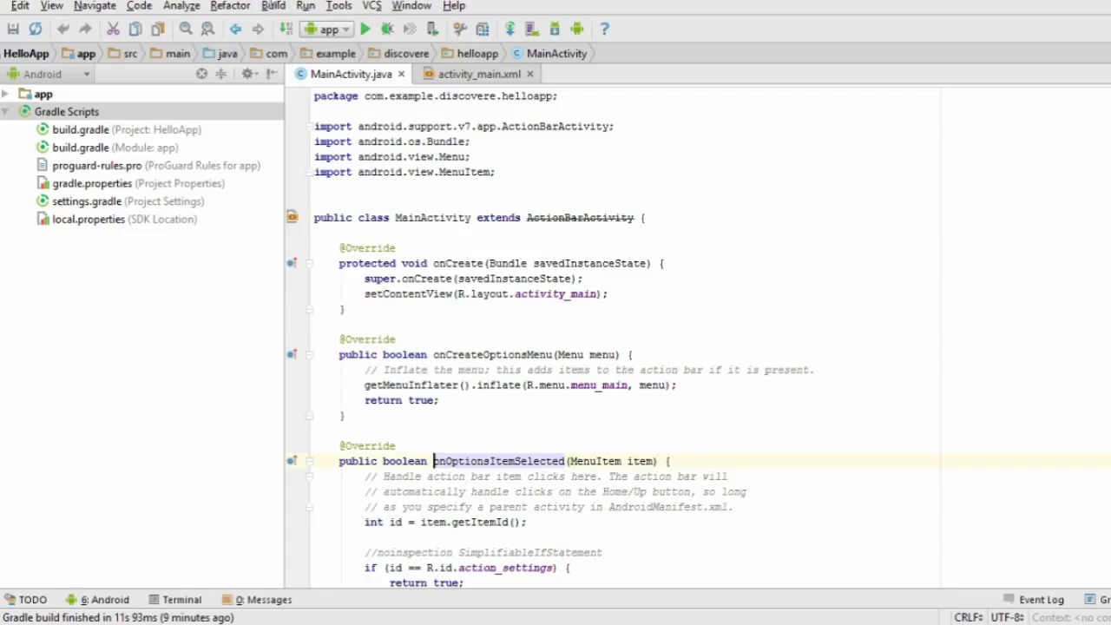
Step: Begin signed APK generation from the Build menu and choose to create a new keystore
click(273, 7)
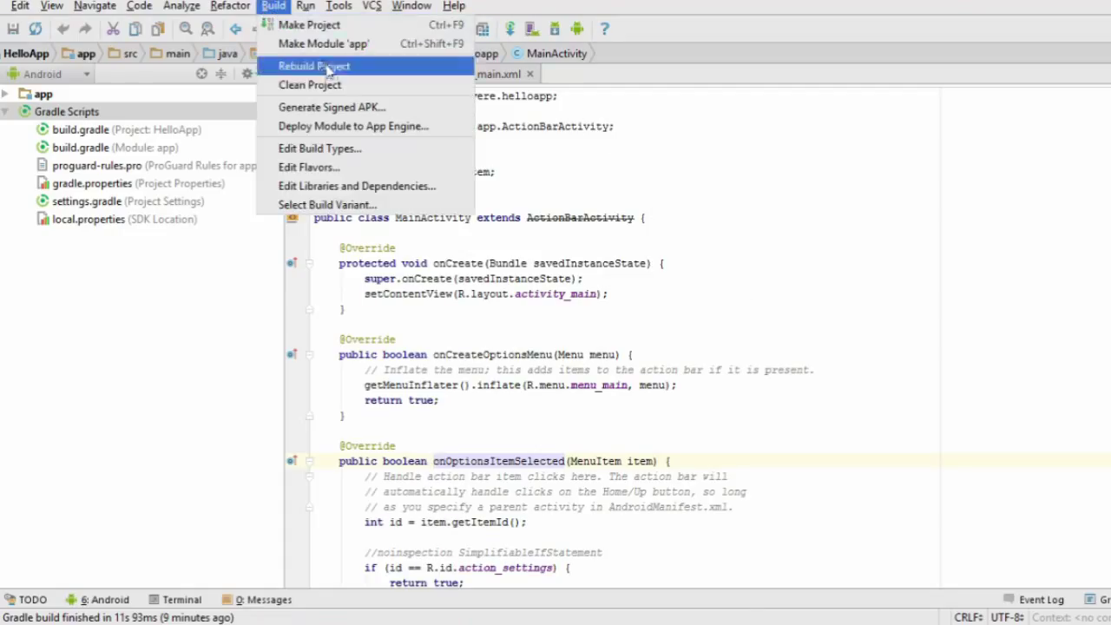
click(331, 106)
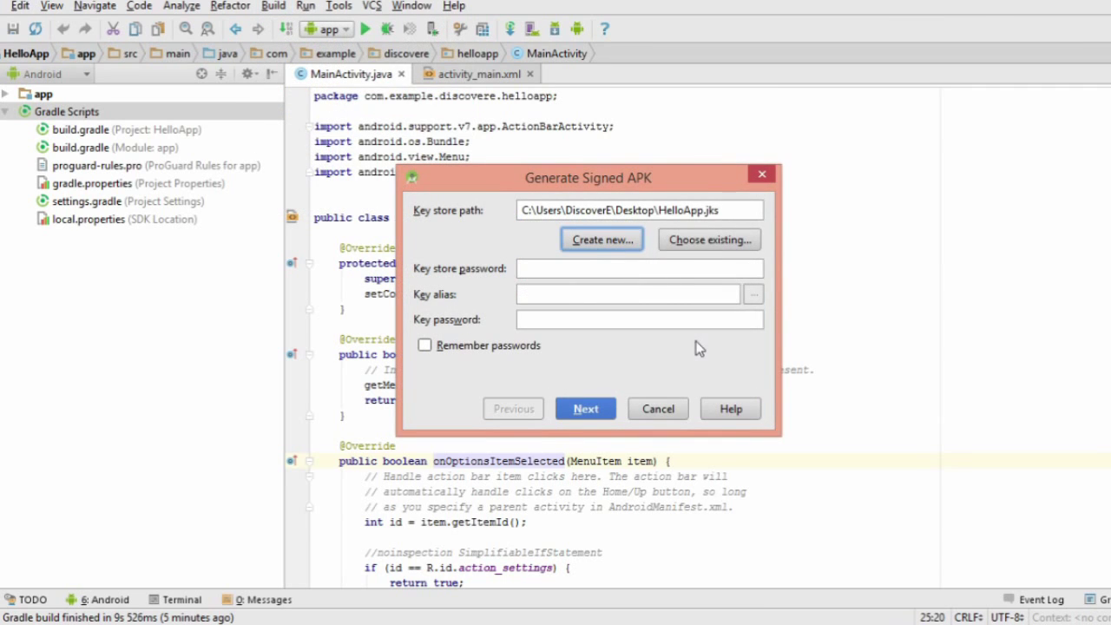
click(601, 240)
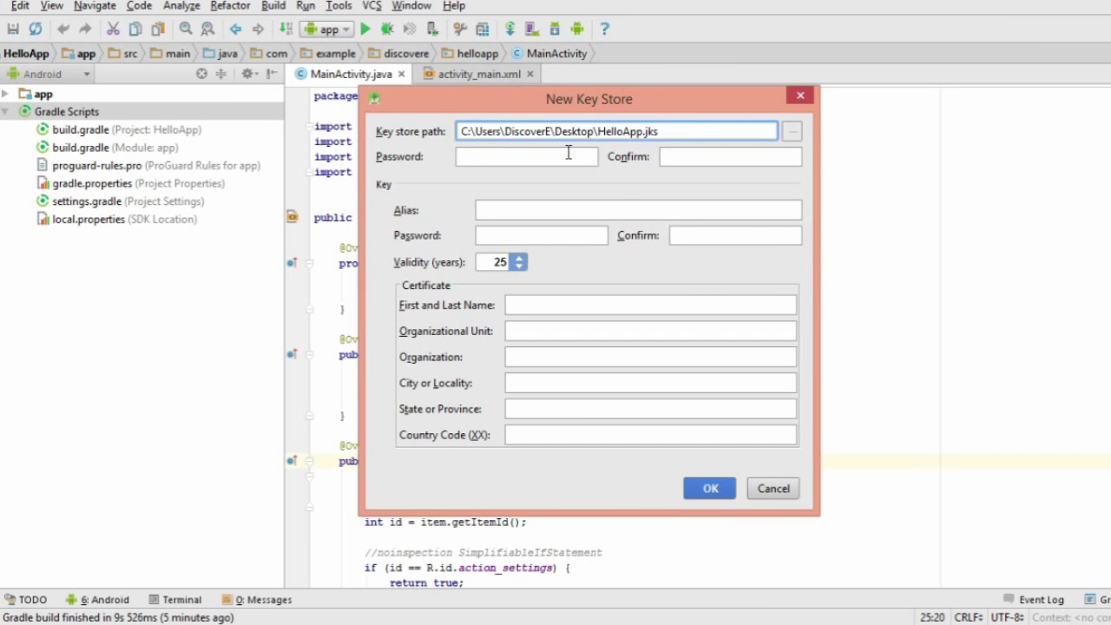
Step: Enter and confirm the keystore password, alias SuperCoder, and the key's own password
text(•••)
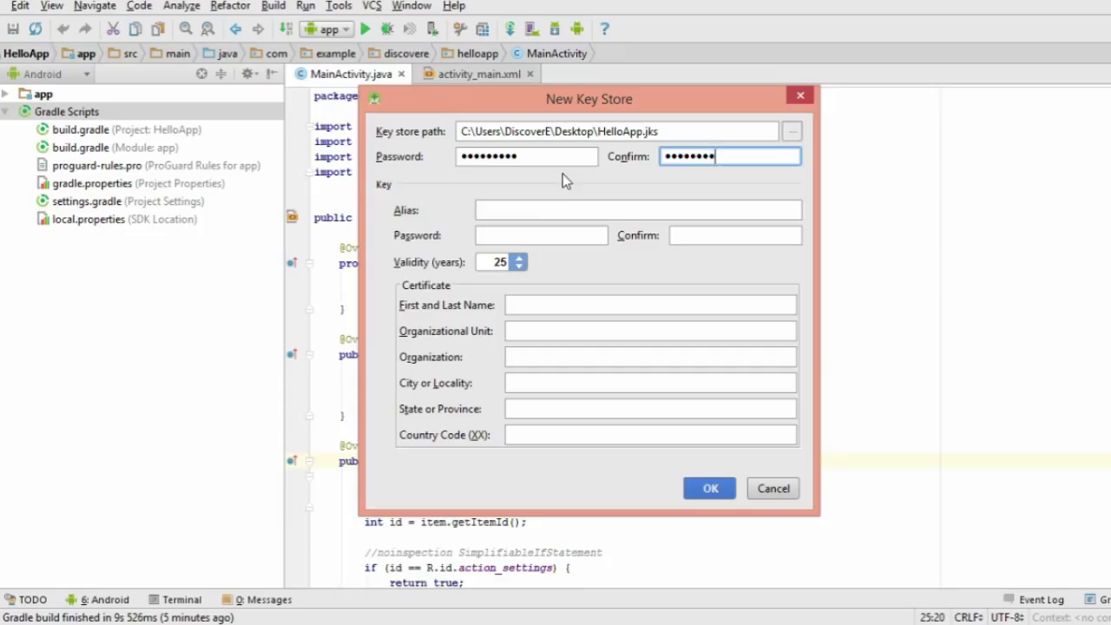
click(637, 208)
text(SuperCoder)
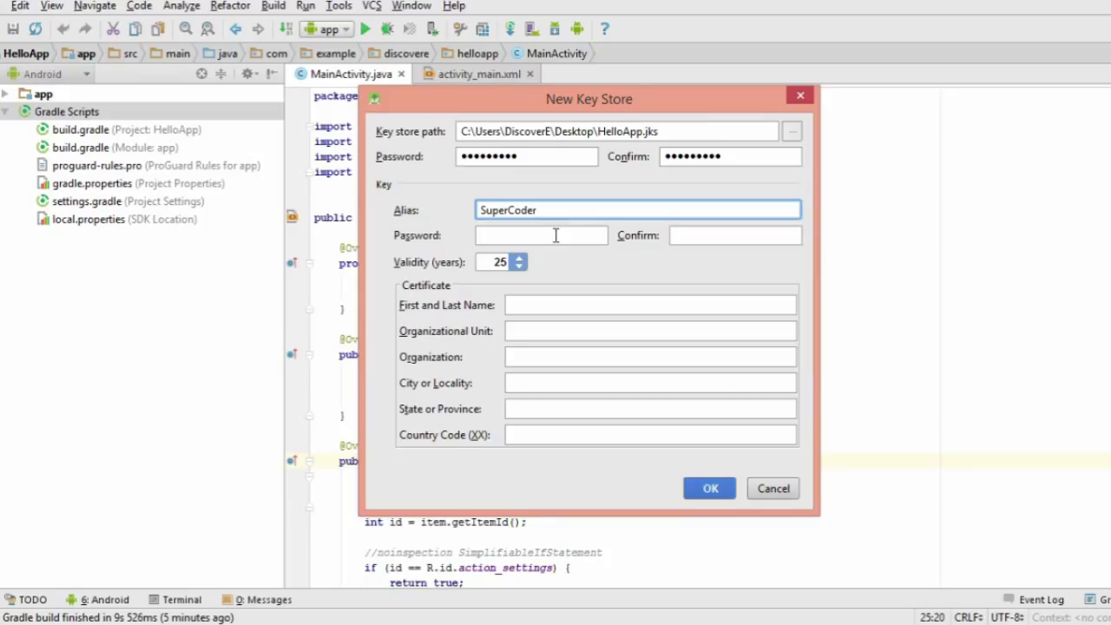
click(542, 236)
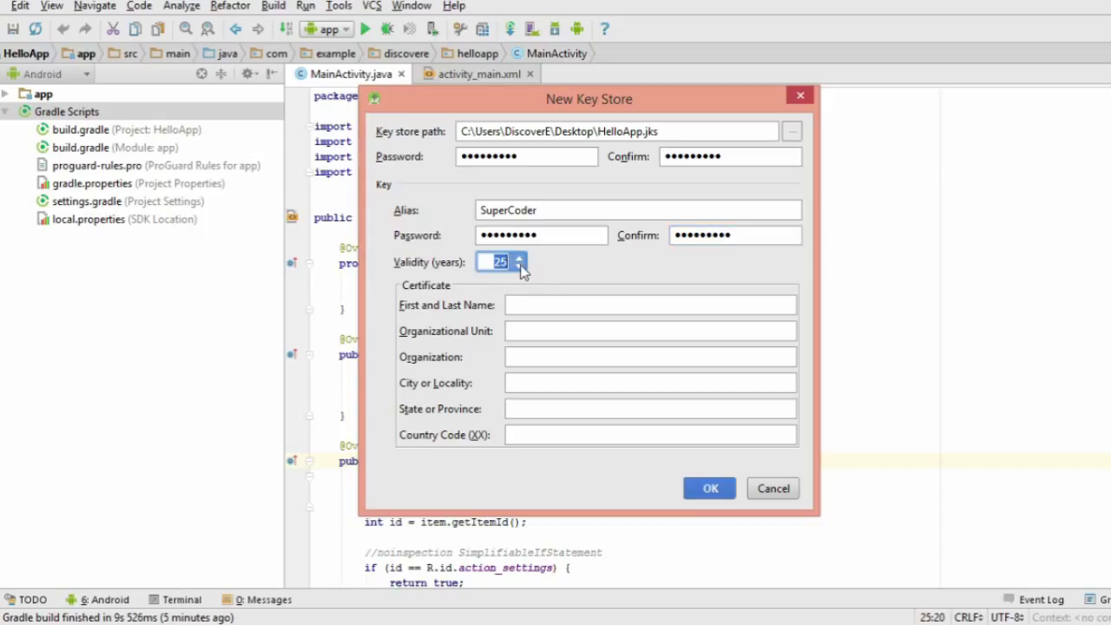
Step: Set validity 100 years and state Alberta, then create the keystore
text(100)
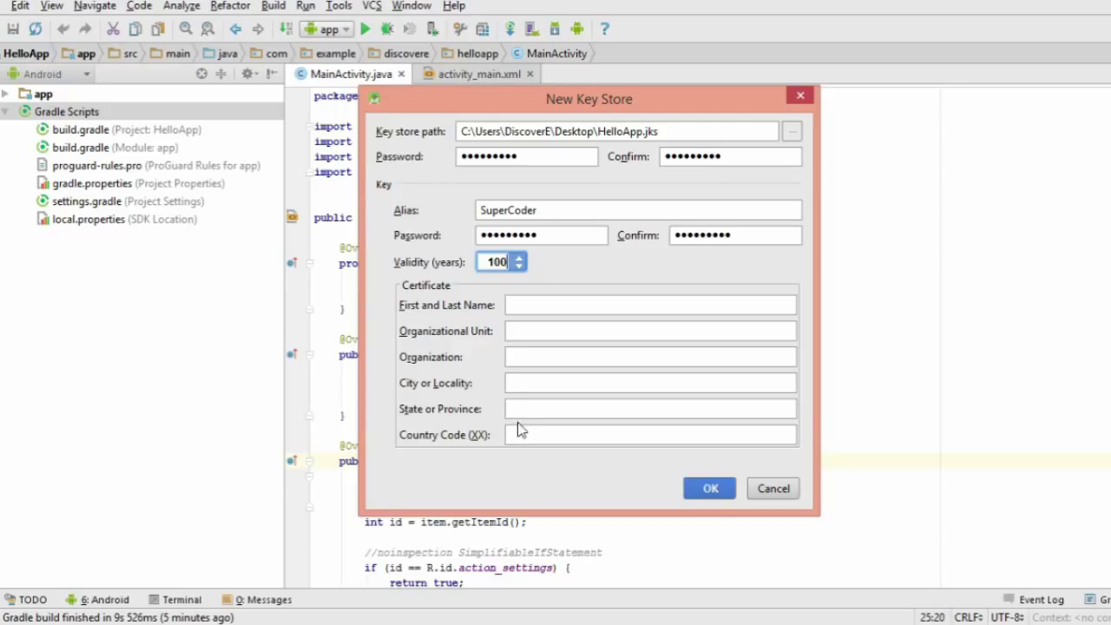
text(Al)
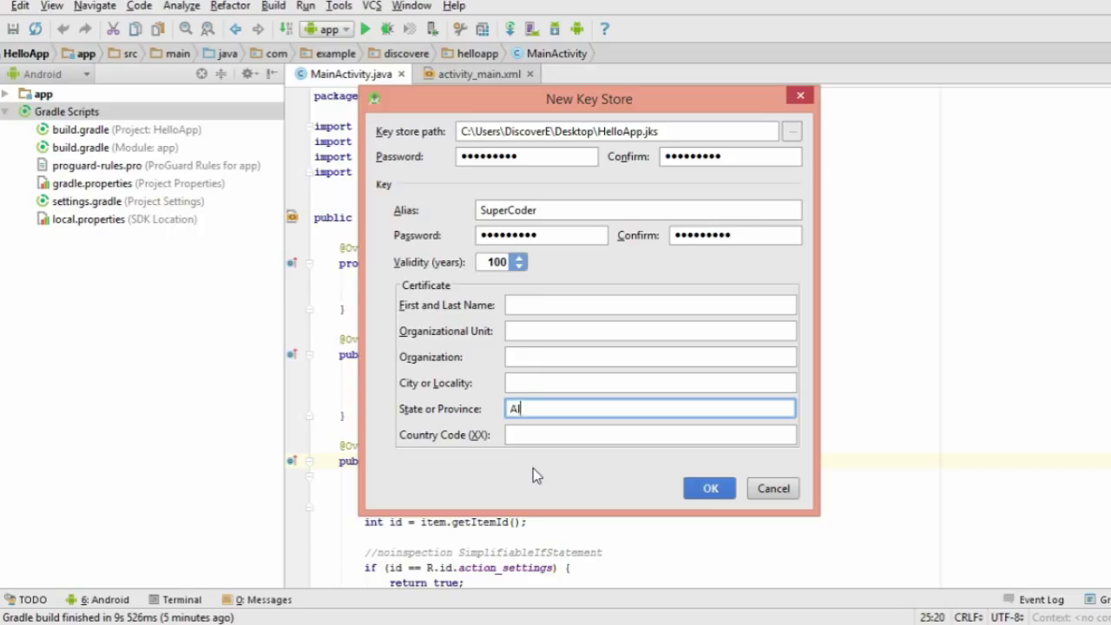
text(lberta)
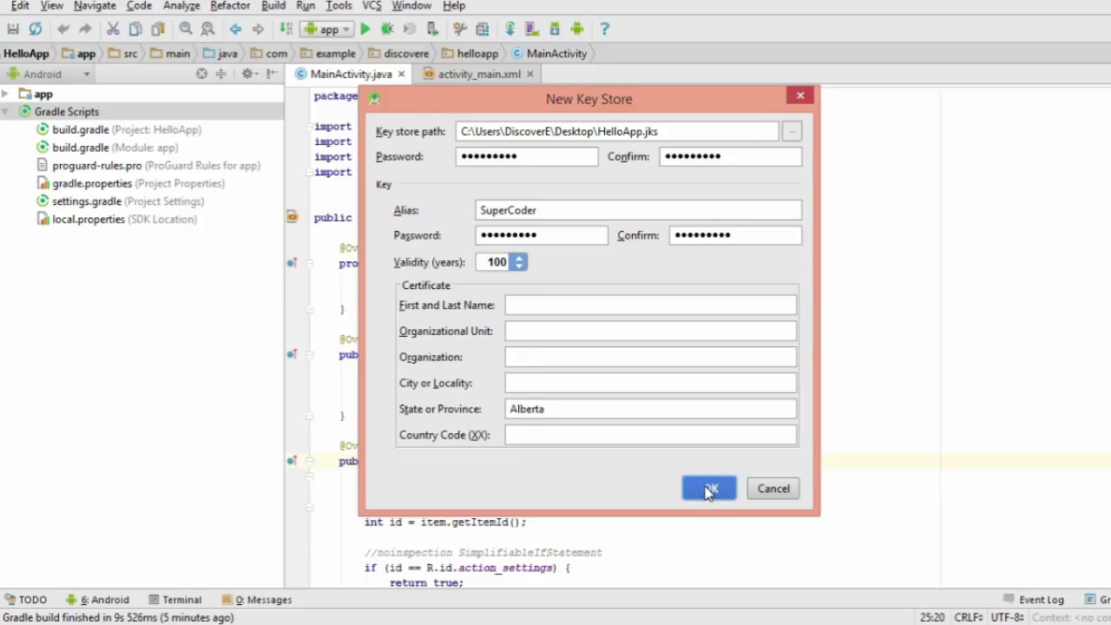
click(708, 488)
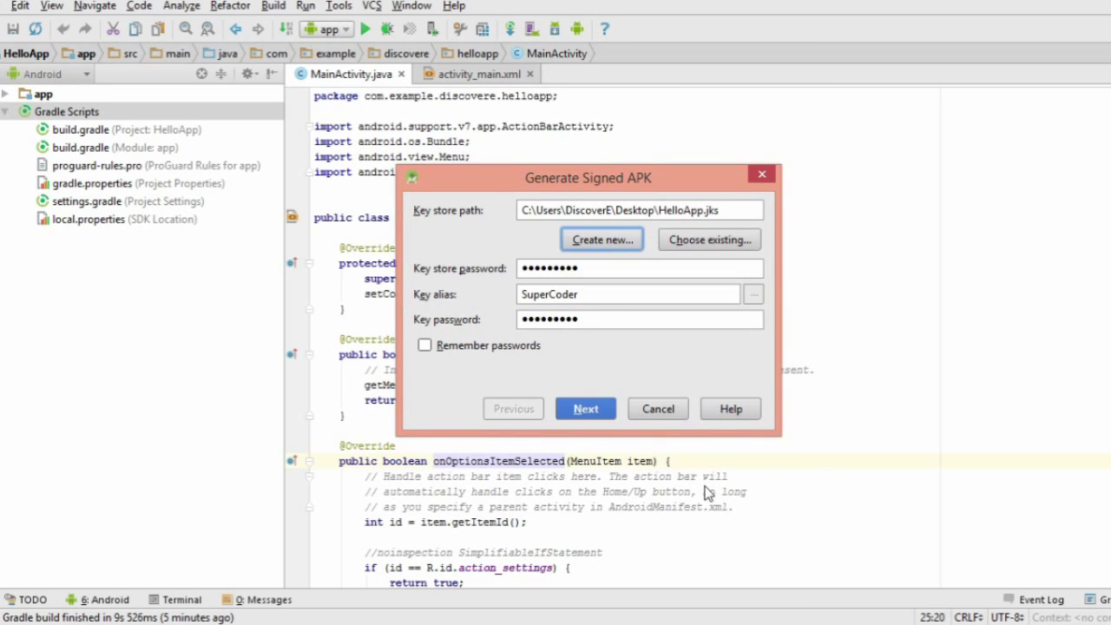
Step: Finish the wizard with release build type, launching the Gradle release build
click(585, 408)
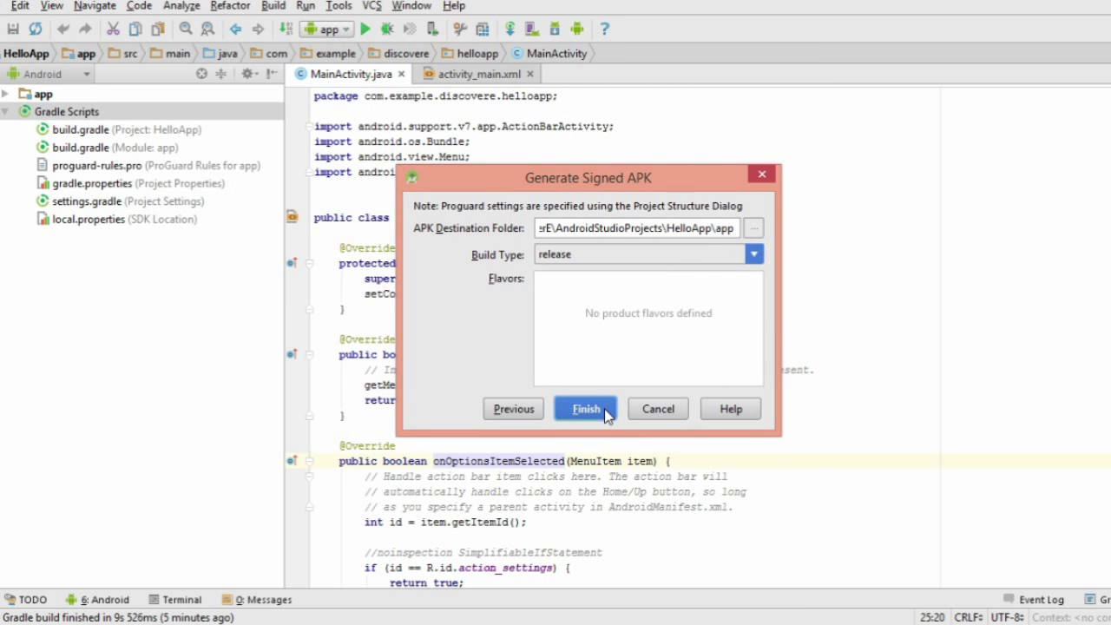
click(586, 410)
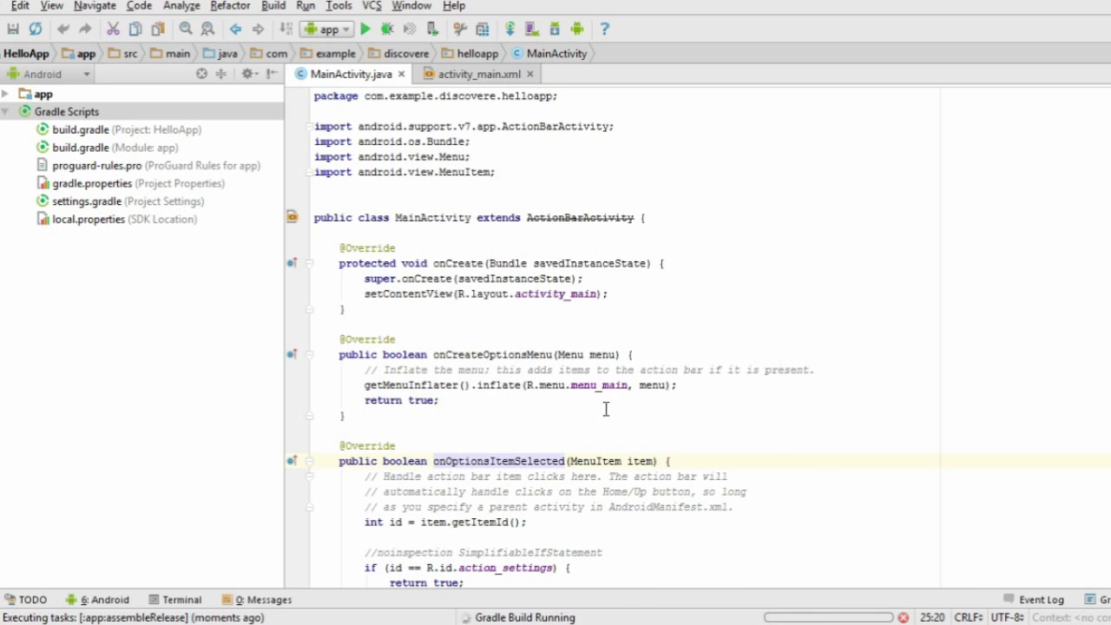